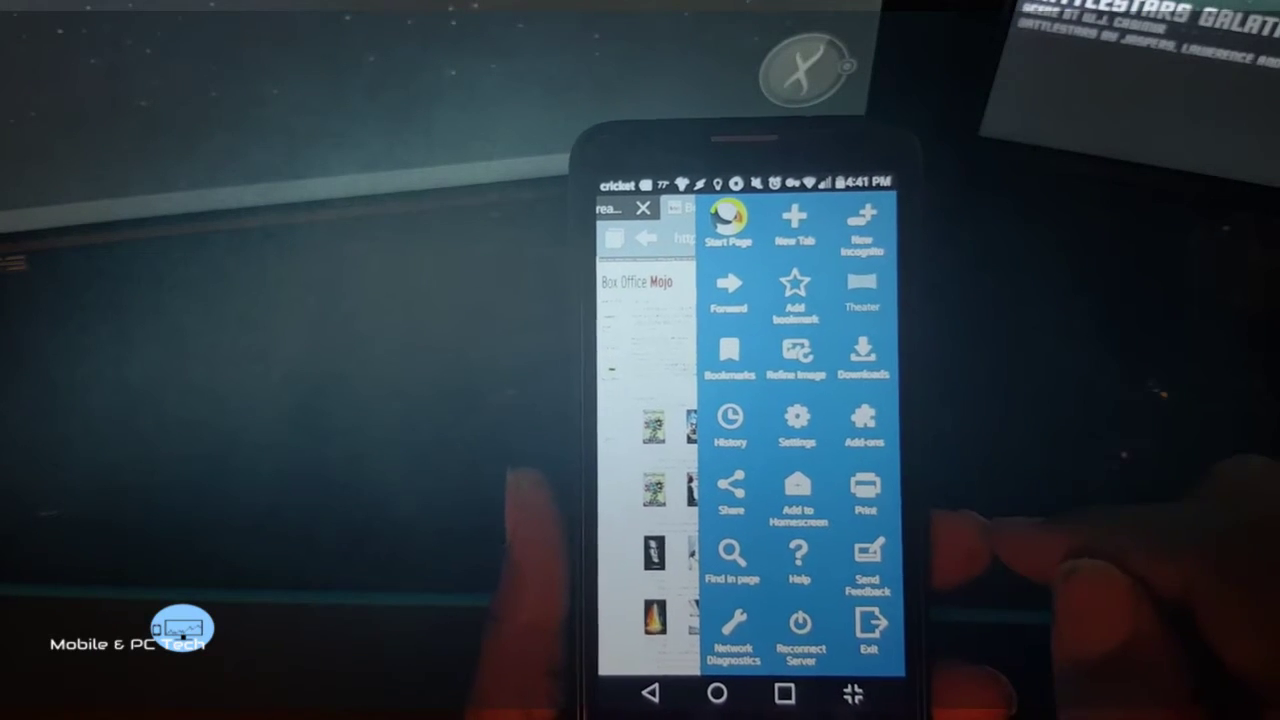
Open Puffin's menu grid showing Start Page, New Tab and Settings.
left_click(864, 500)
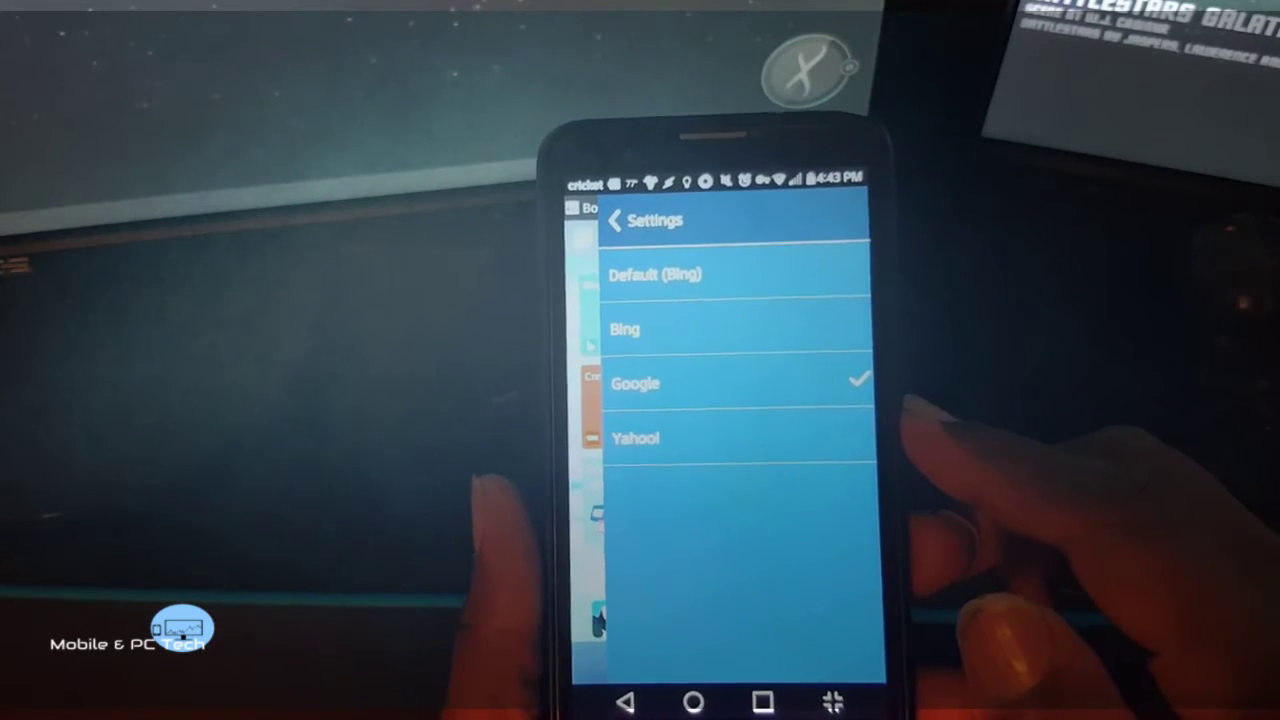
Return to the settings list, where Google now appears as the search engine.
left_click(616, 220)
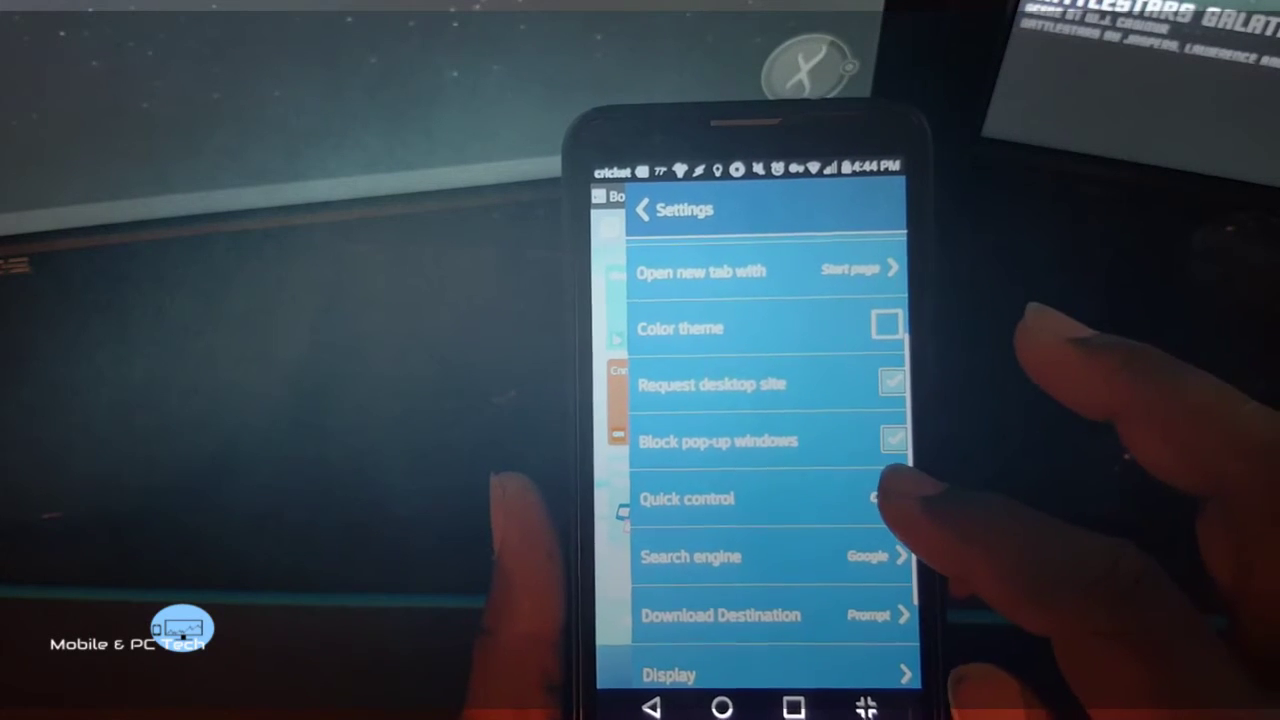